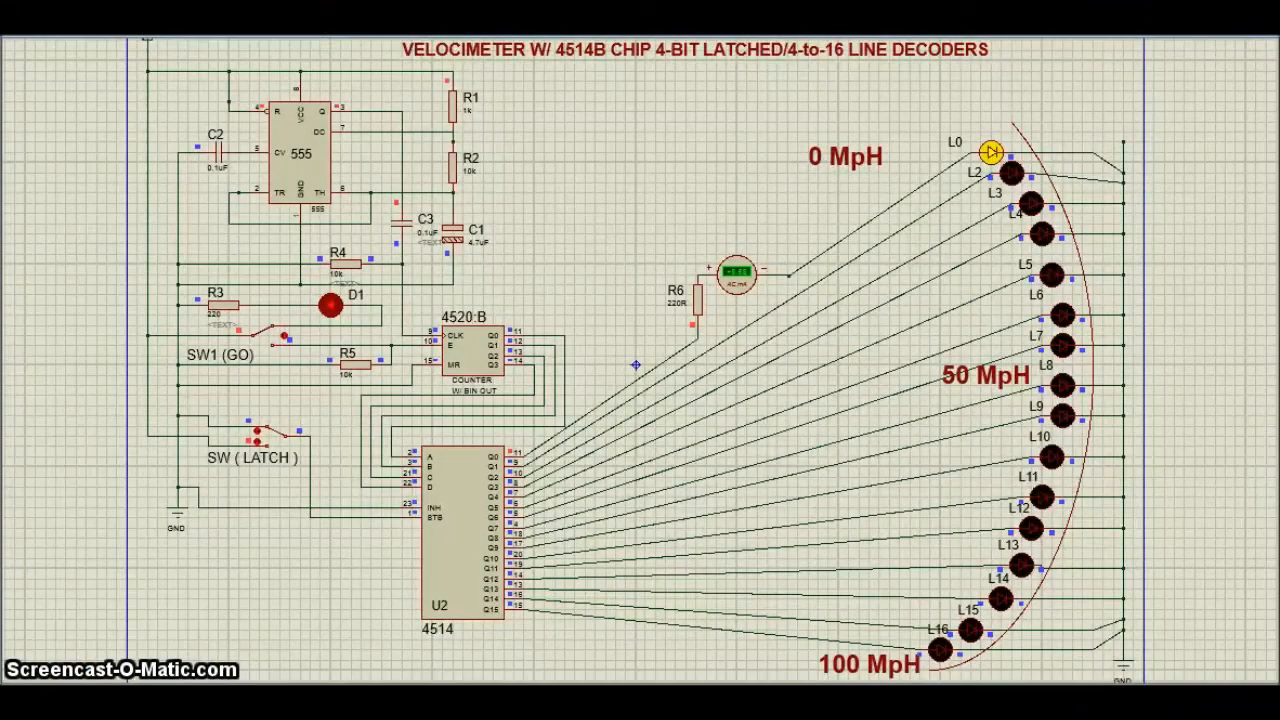
pyautogui.moveTo(482, 283)
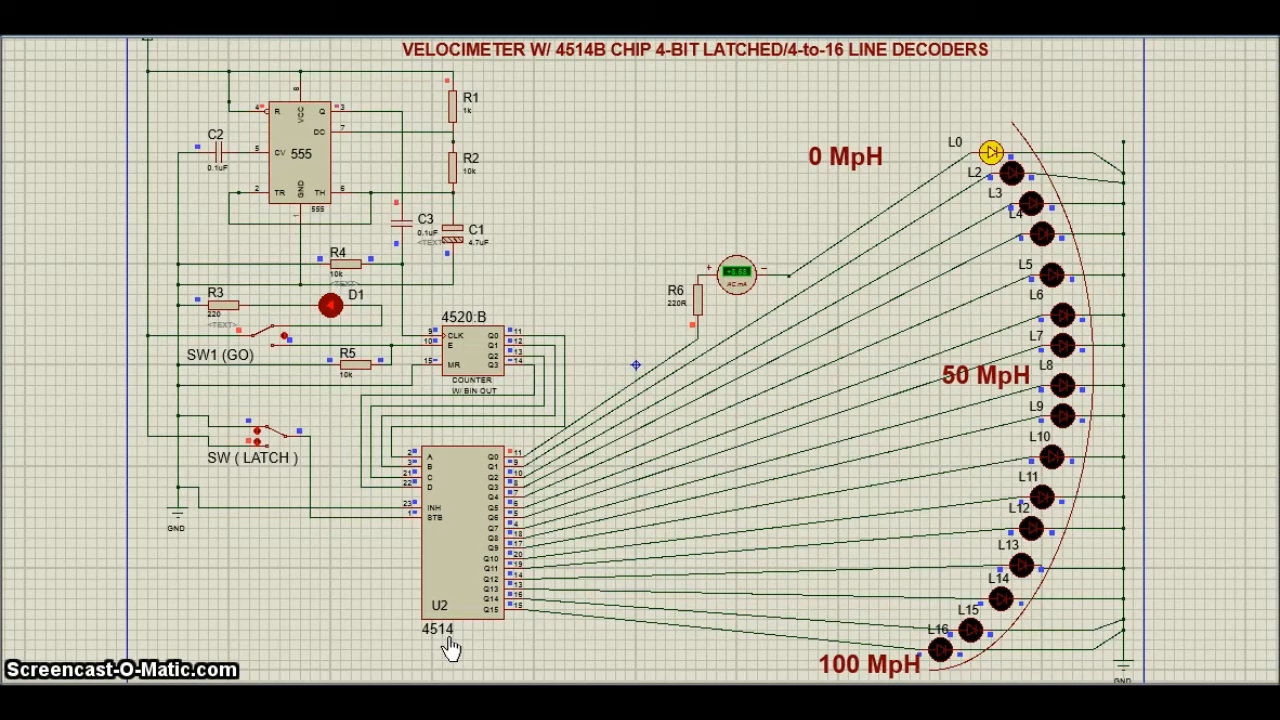
pyautogui.moveTo(335, 147)
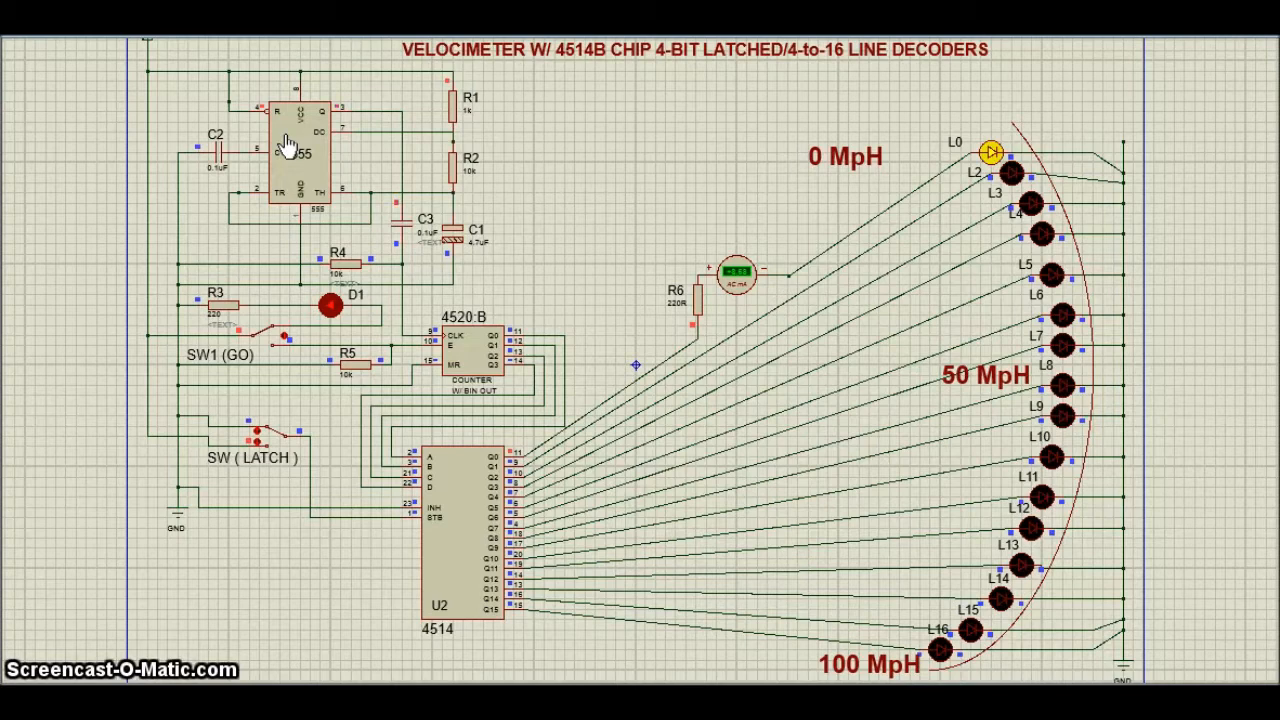
pyautogui.moveTo(518, 352)
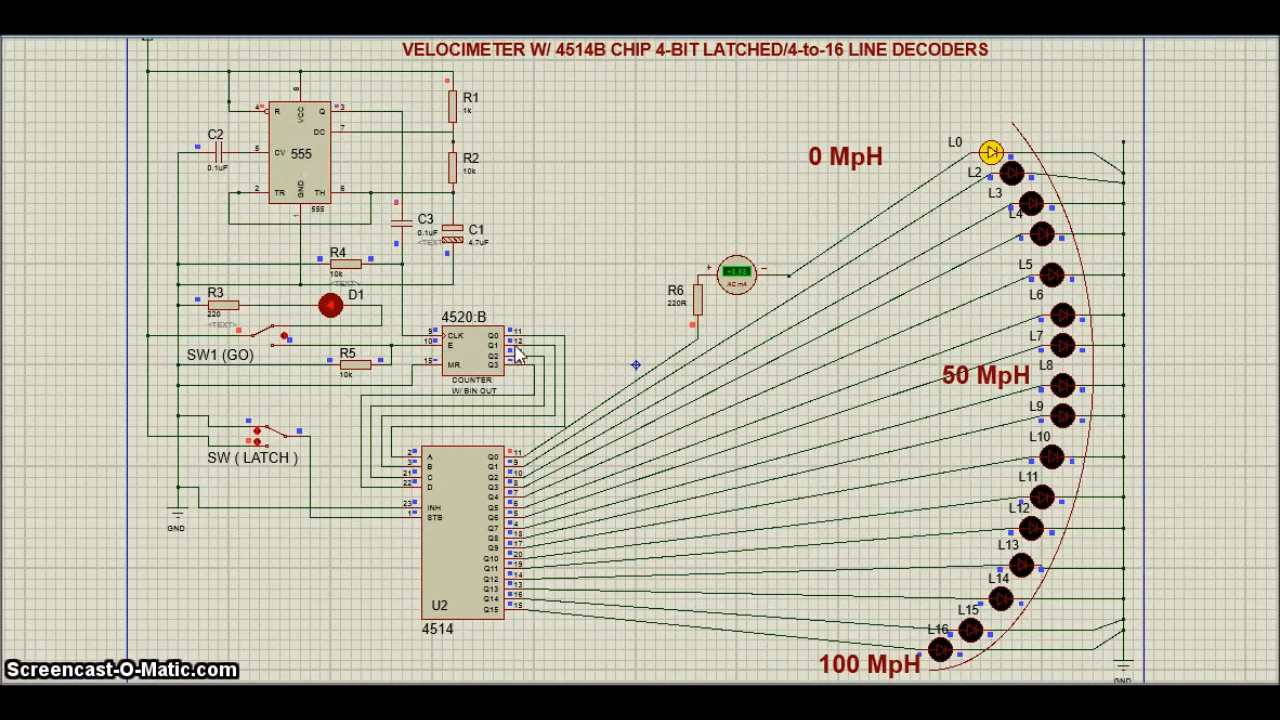
pyautogui.moveTo(462, 366)
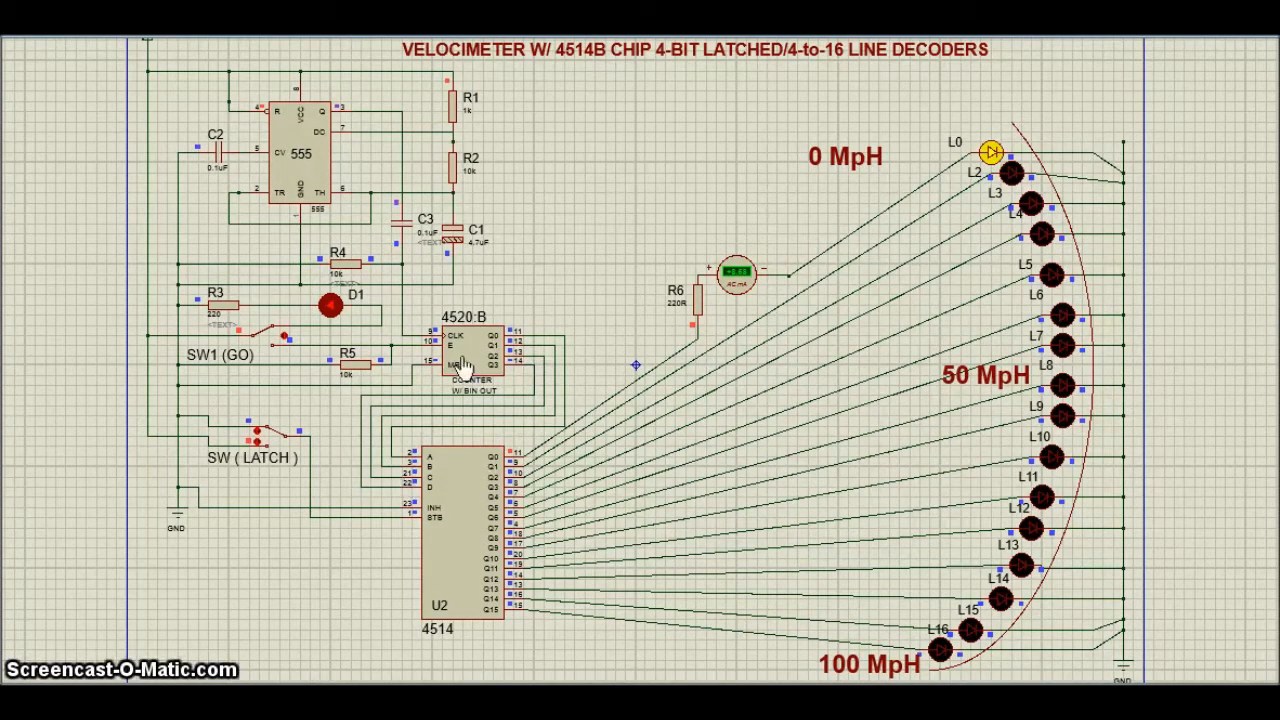
pyautogui.moveTo(486, 360)
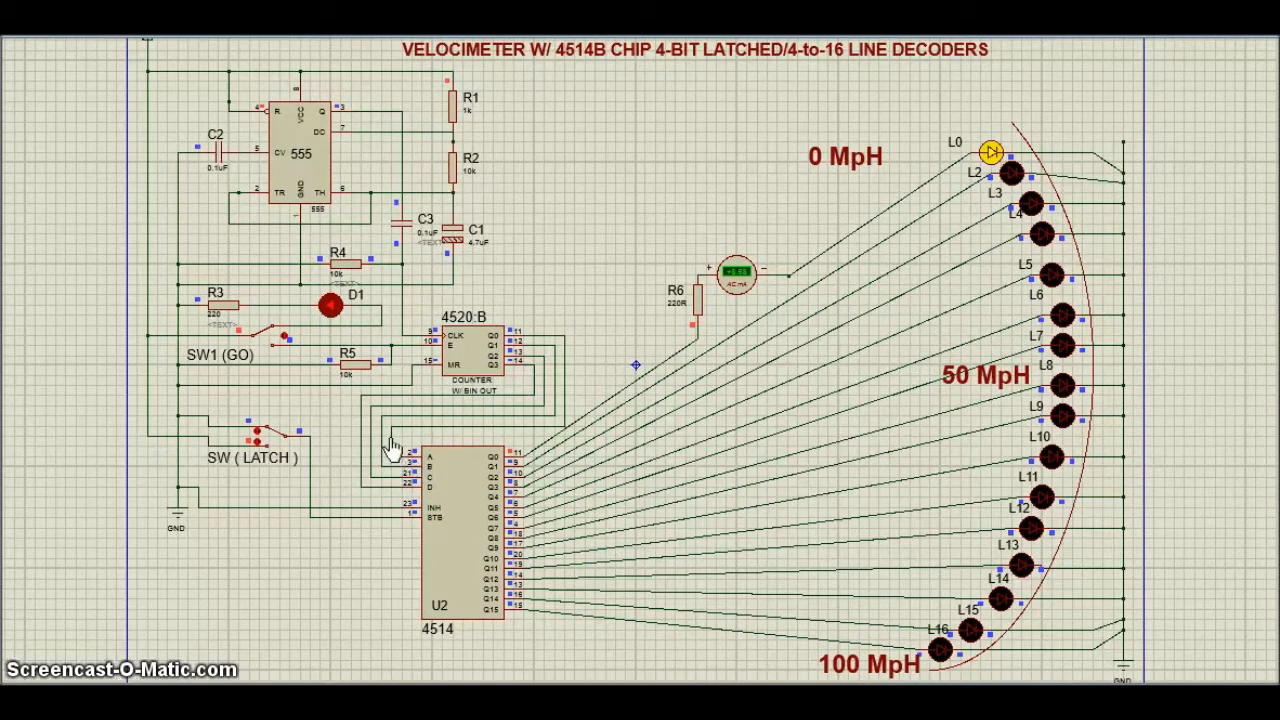
pyautogui.moveTo(705, 320)
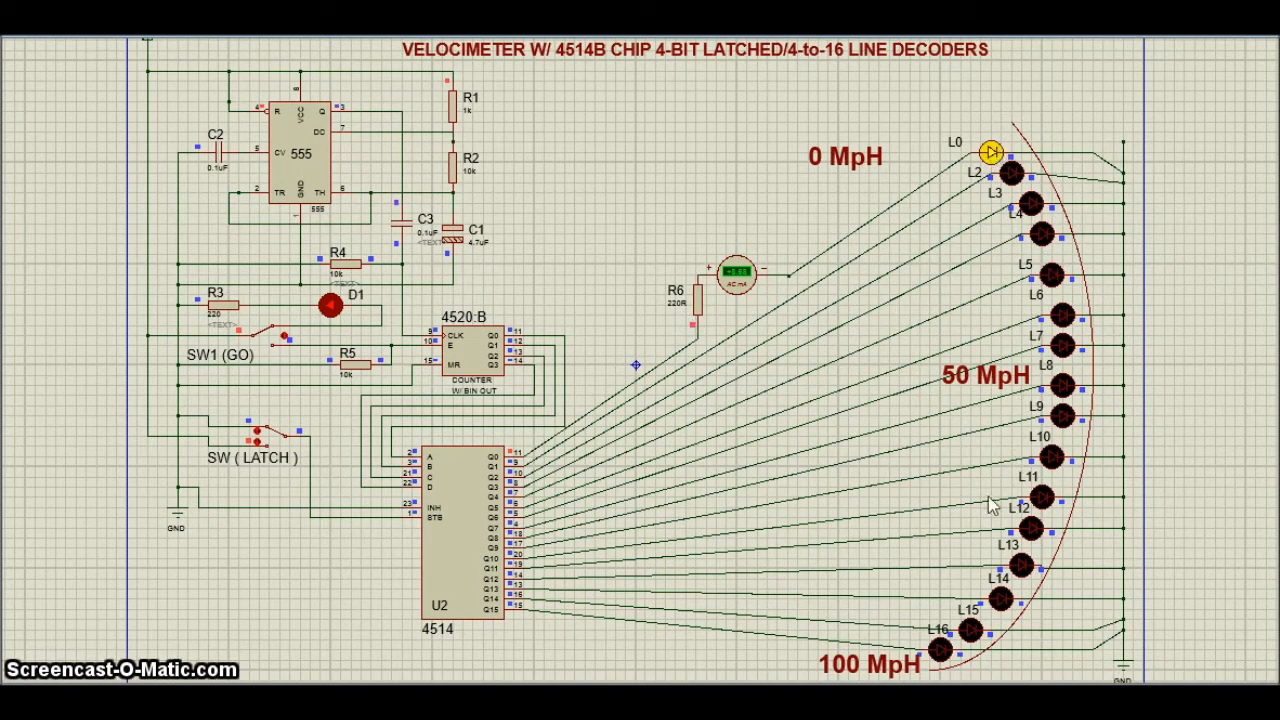
pyautogui.moveTo(445, 625)
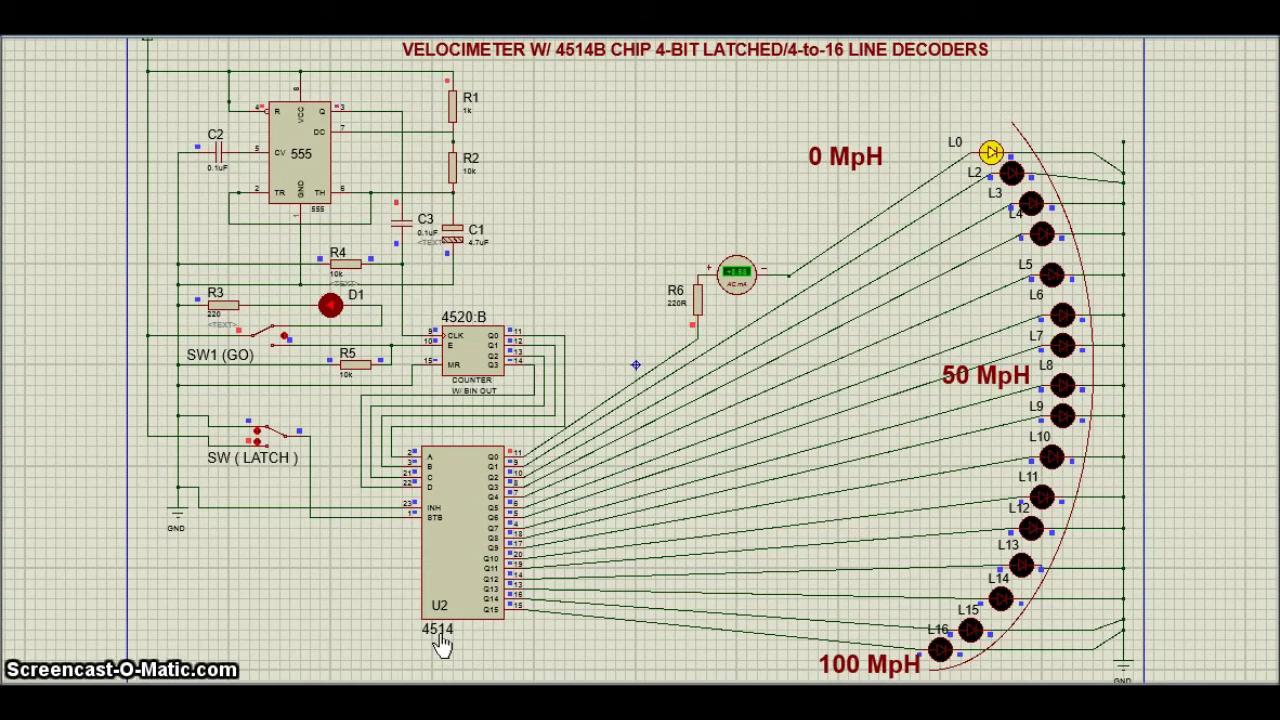
pyautogui.moveTo(281, 344)
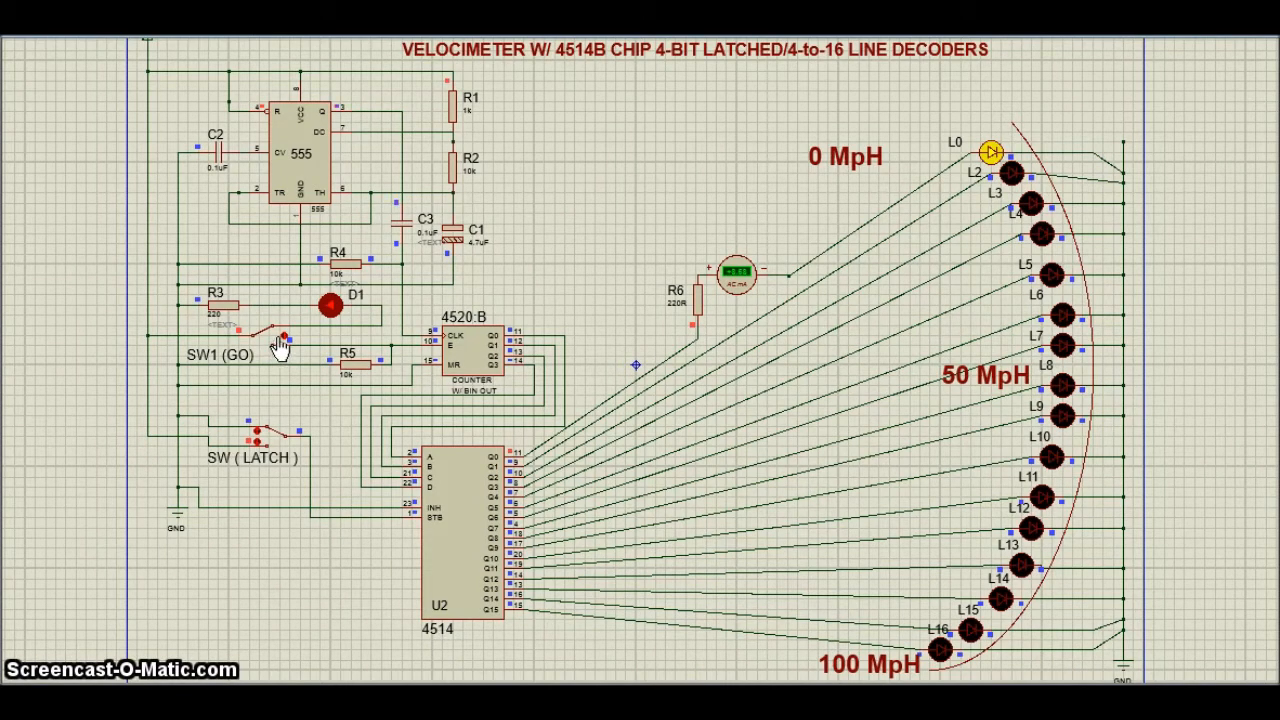
pyautogui.click(283, 337)
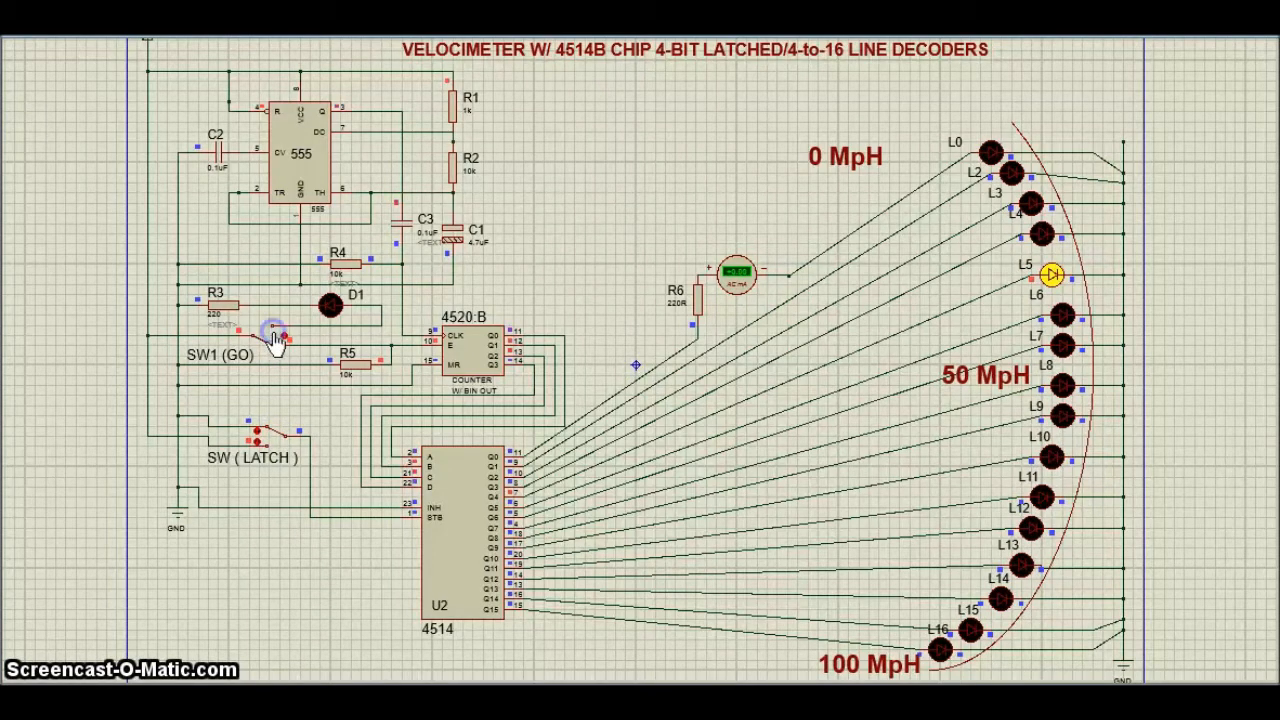
pyautogui.click(268, 449)
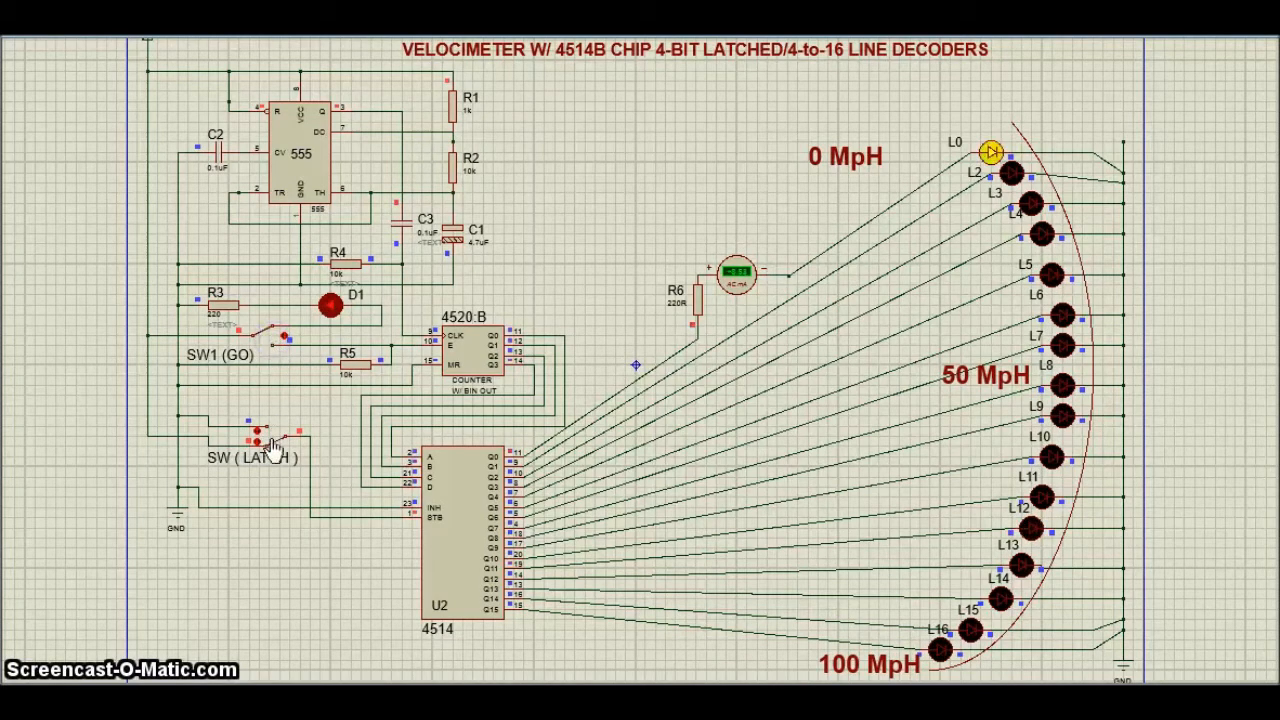
pyautogui.moveTo(278, 360)
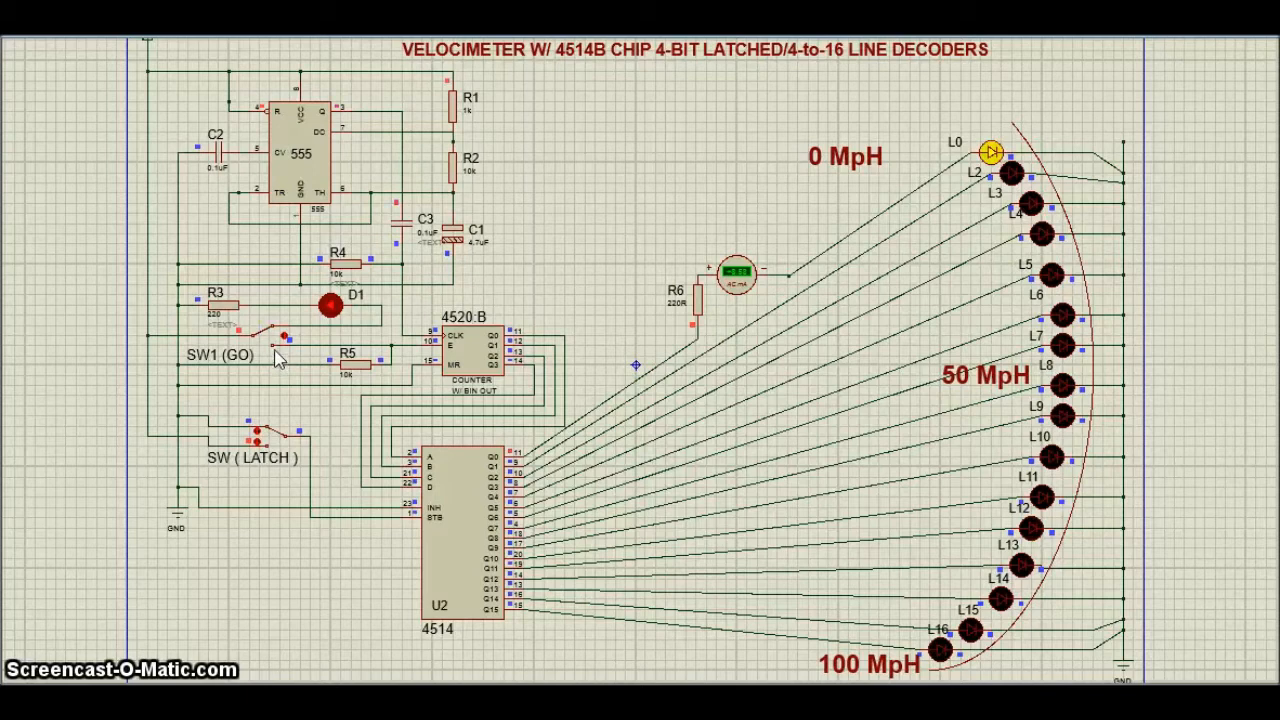